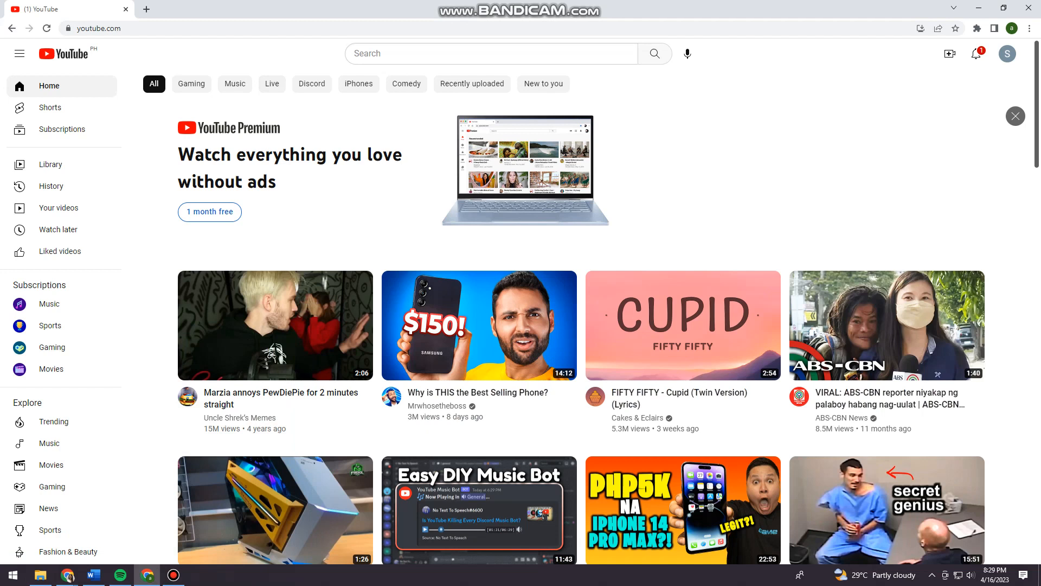
# - Search YouTube for "pewdiepie videos" and bring up the results
pyautogui.click(490, 54)
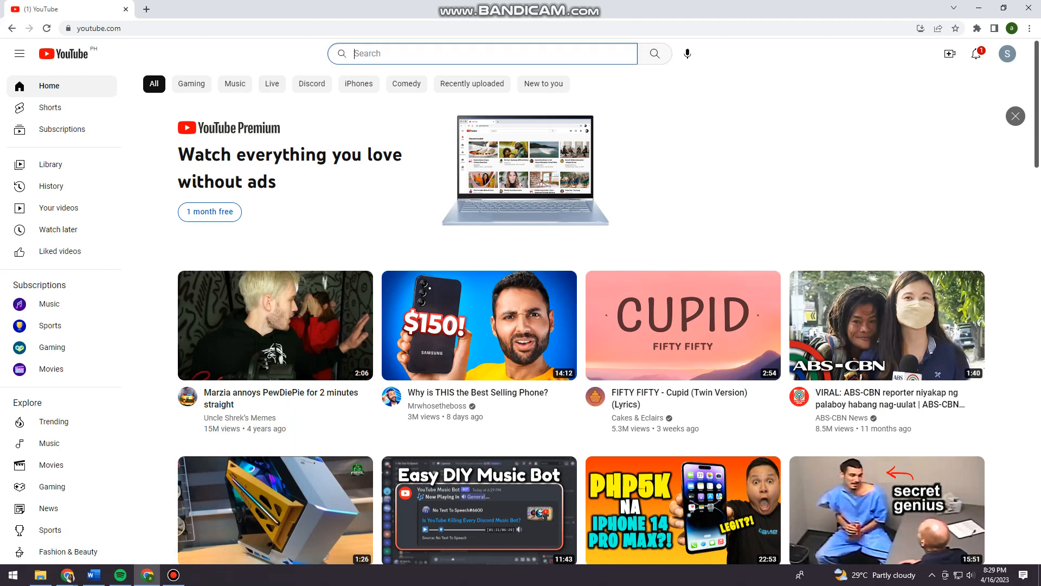
pyautogui.write('pewdiepie videos')
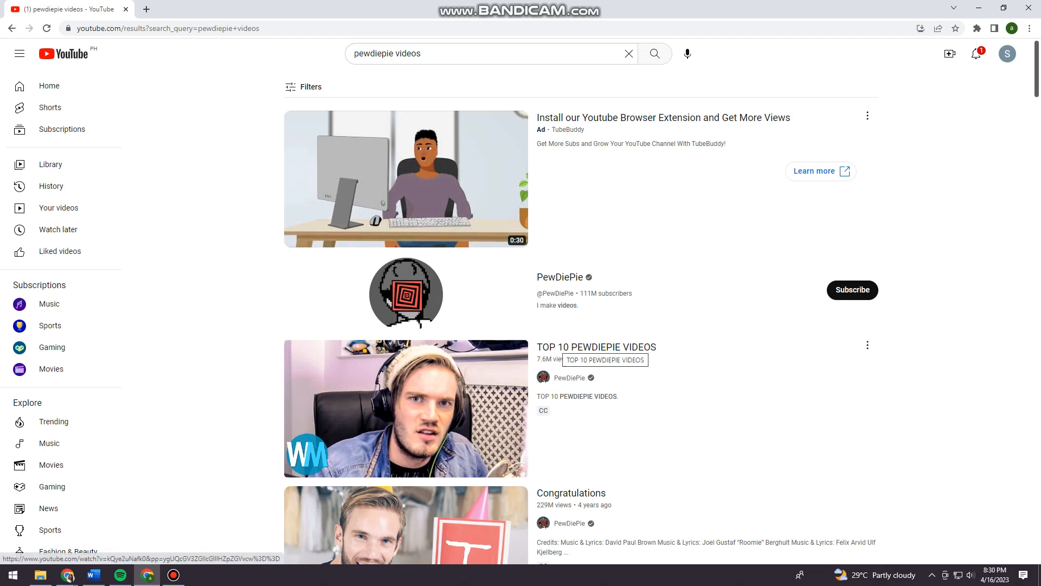
pyautogui.moveTo(304, 87)
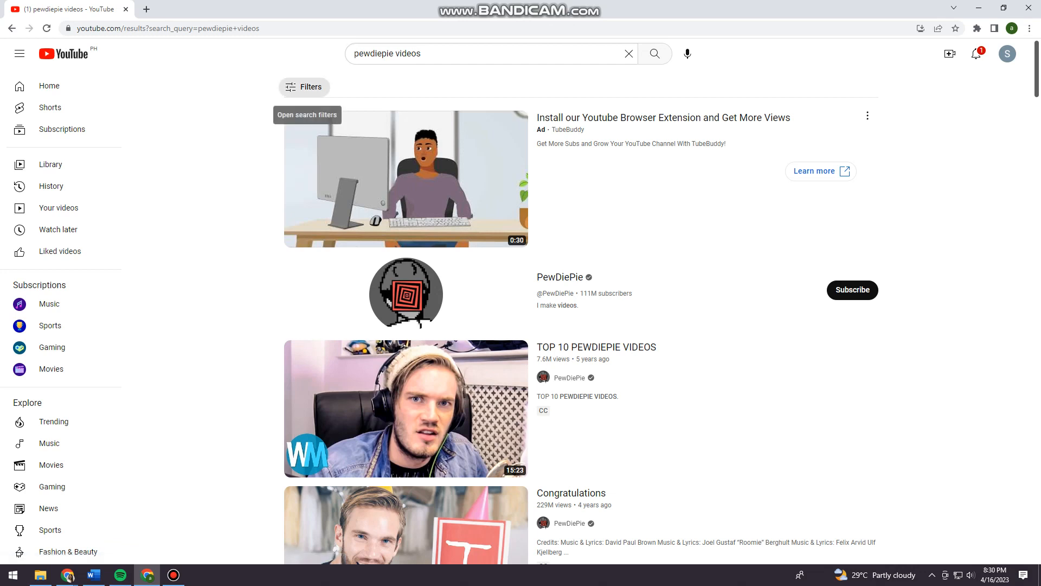
# - Bring up the search Filters panel to sort results by upload date
pyautogui.click(304, 87)
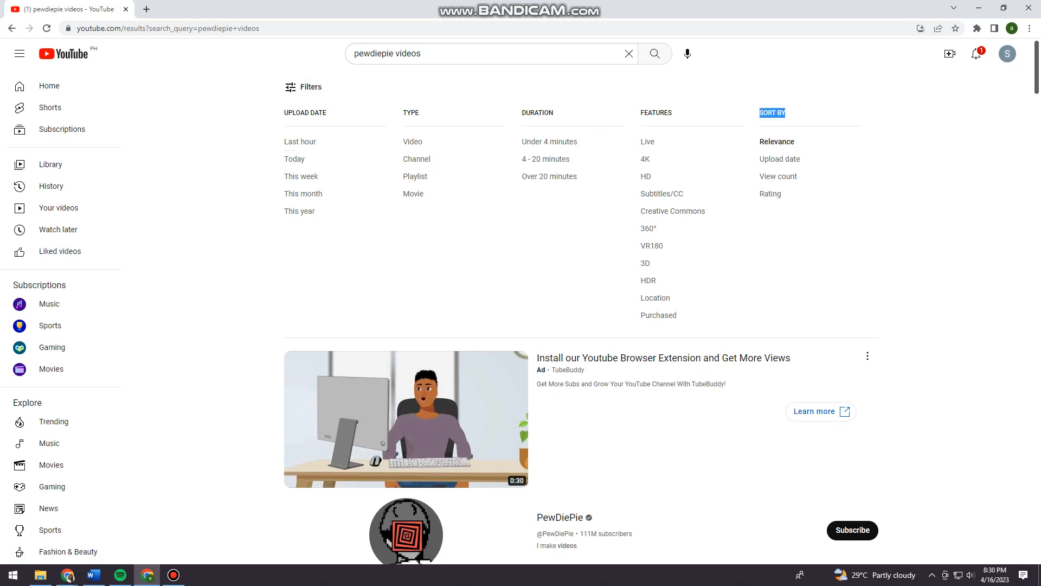
pyautogui.moveTo(780, 158)
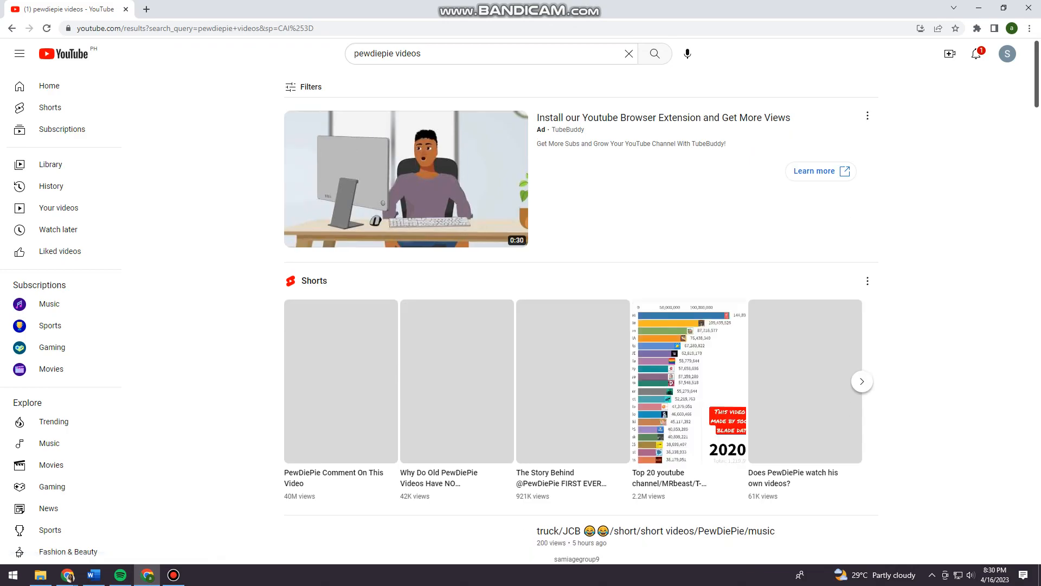
pyautogui.scroll(-3)
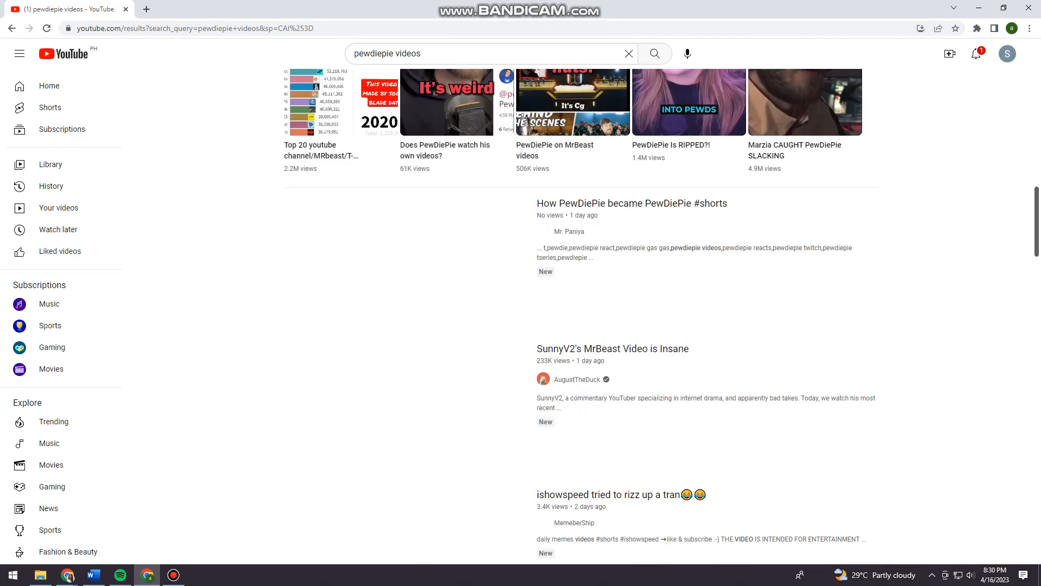
pyautogui.scroll(-3)
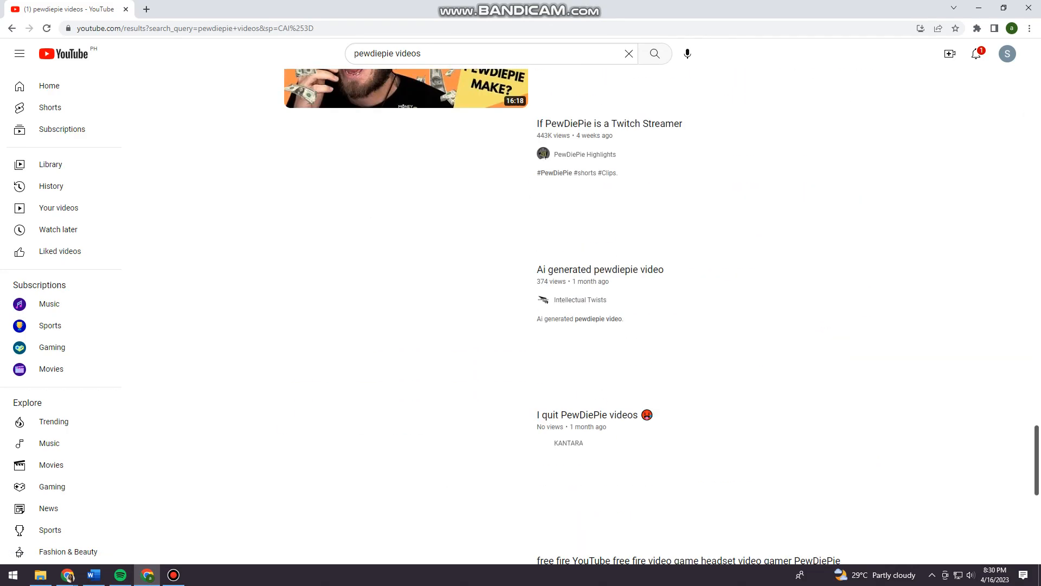
pyautogui.scroll(-3)
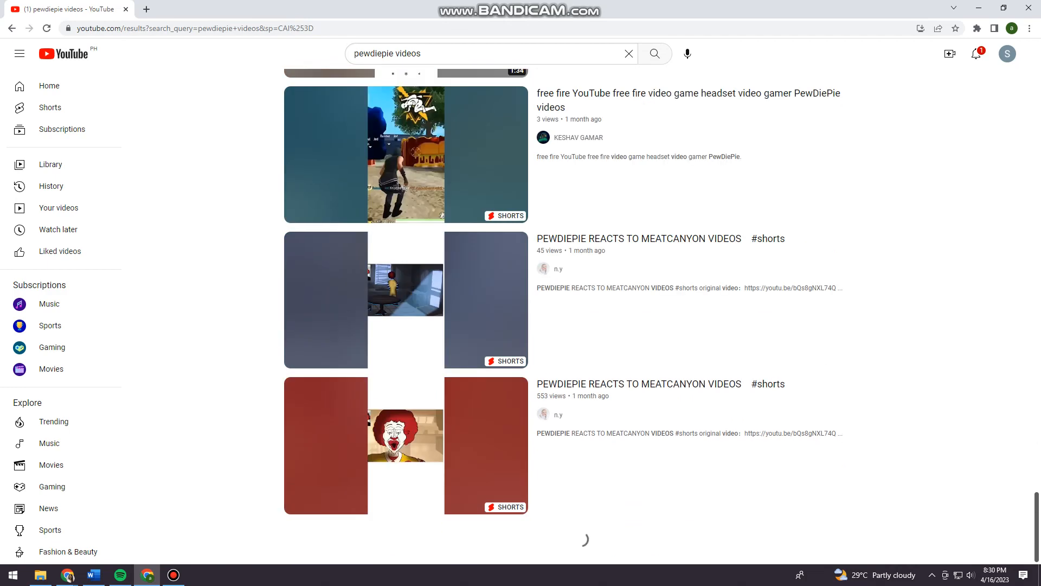
pyautogui.scroll(-3)
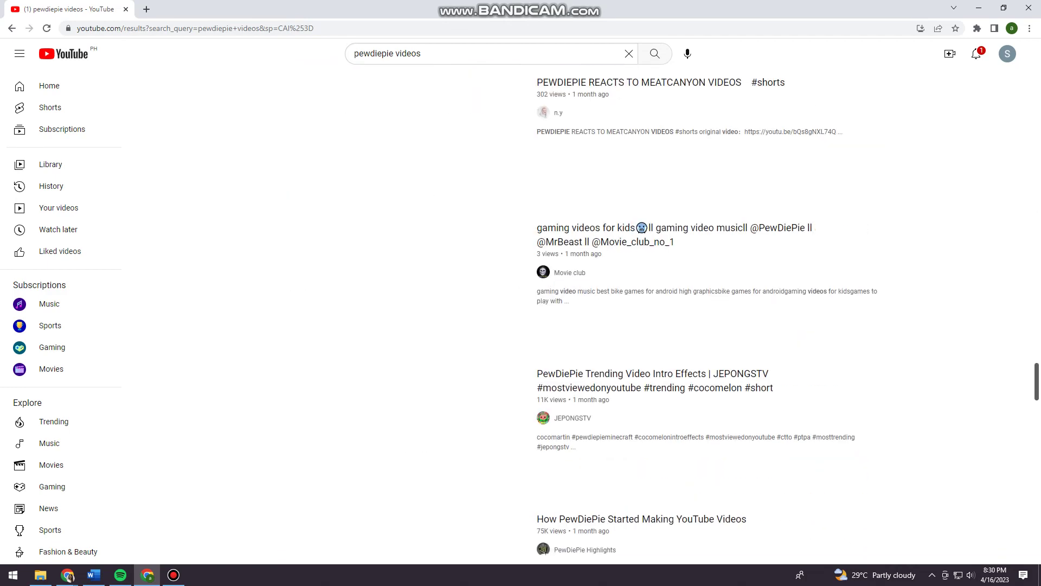
pyautogui.scroll(-3)
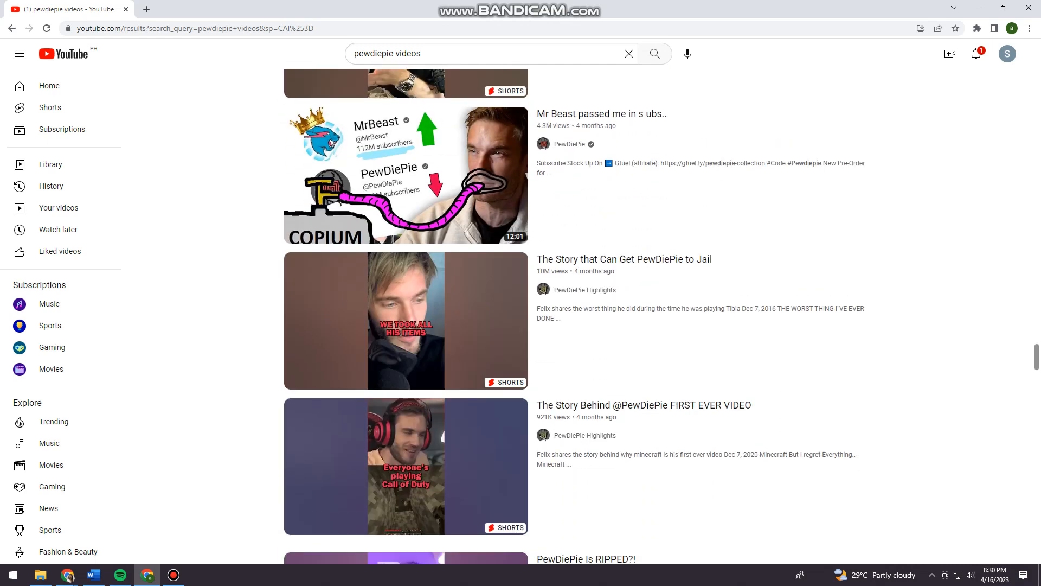
pyautogui.scroll(-3)
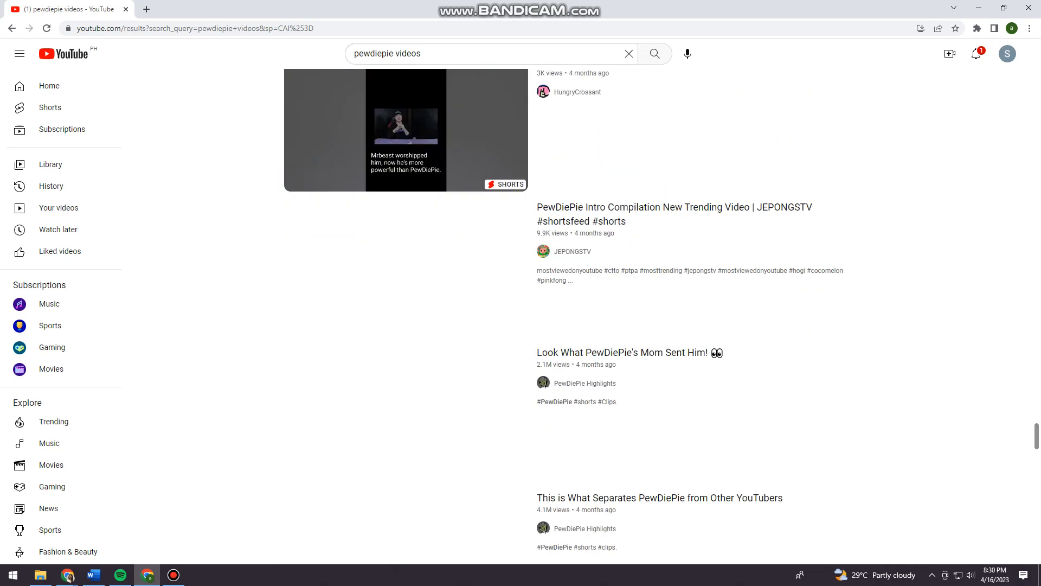
pyautogui.scroll(-3)
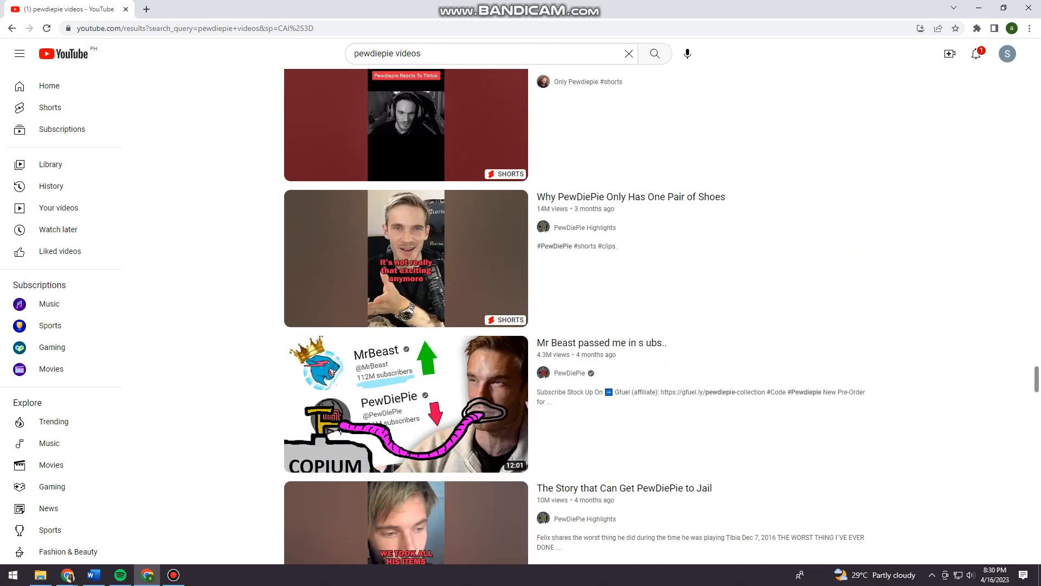
pyautogui.scroll(-3)
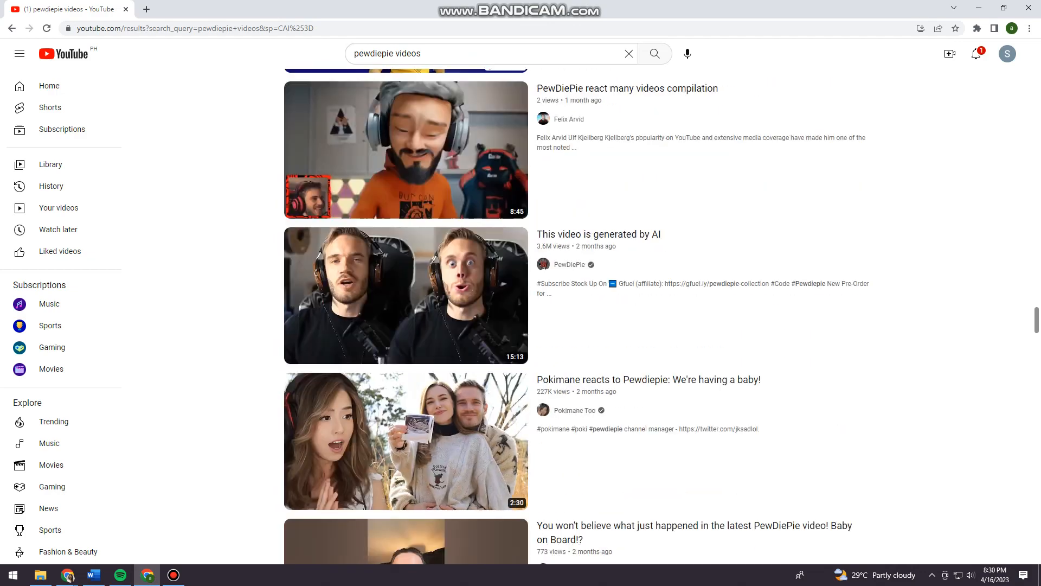
pyautogui.scroll(-3)
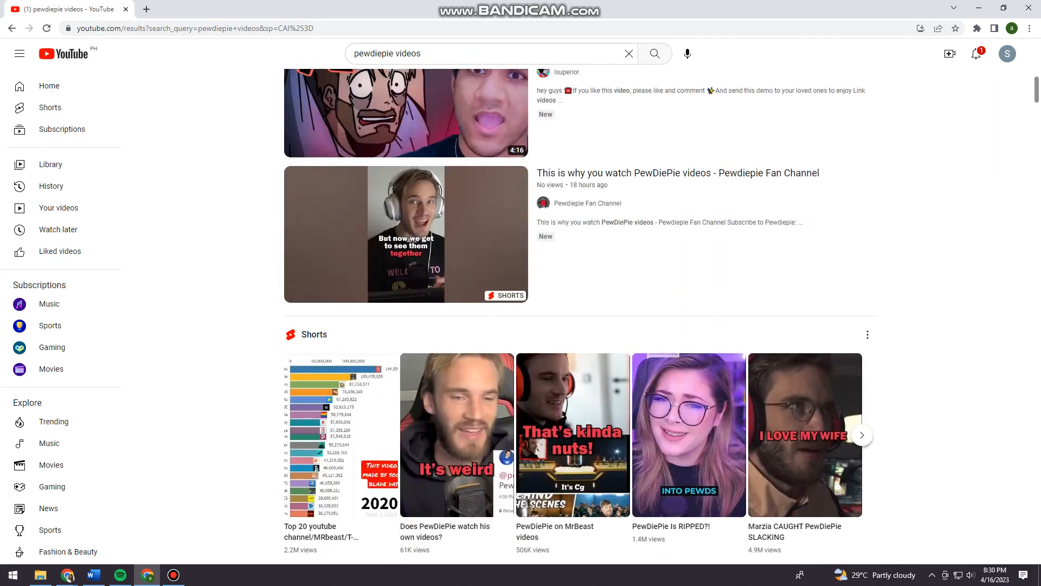
pyautogui.scroll(-3)
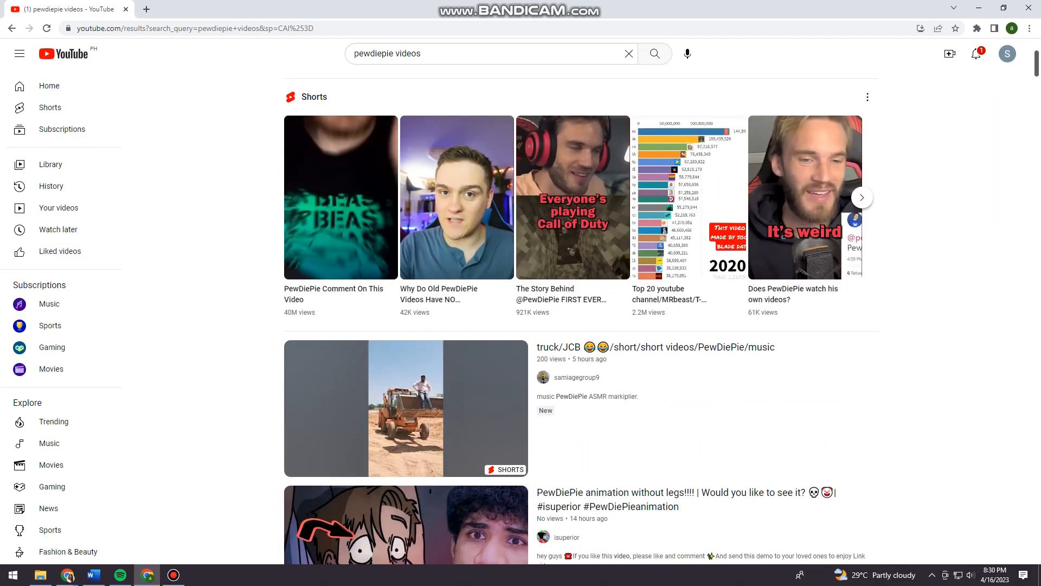